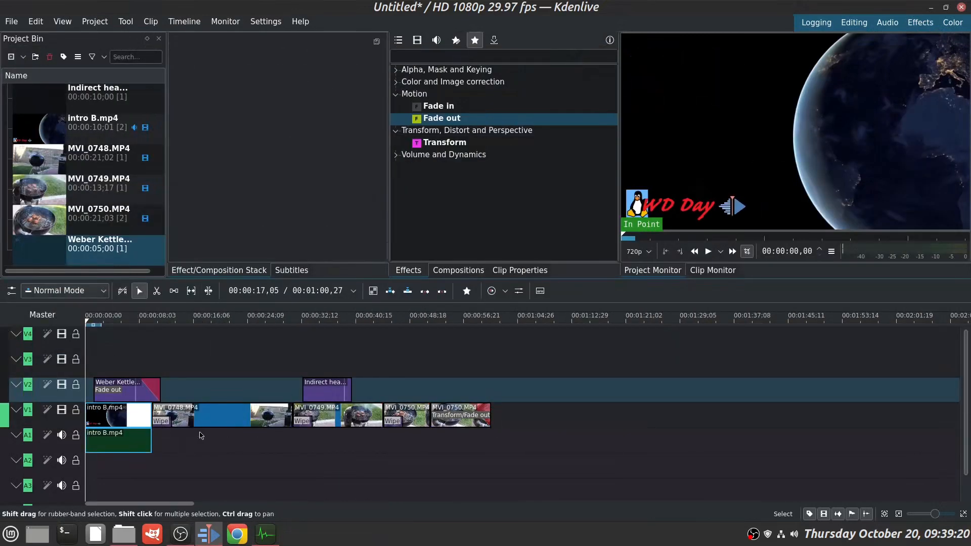
- Prepare the workspace before turning to the render window
click(157, 421)
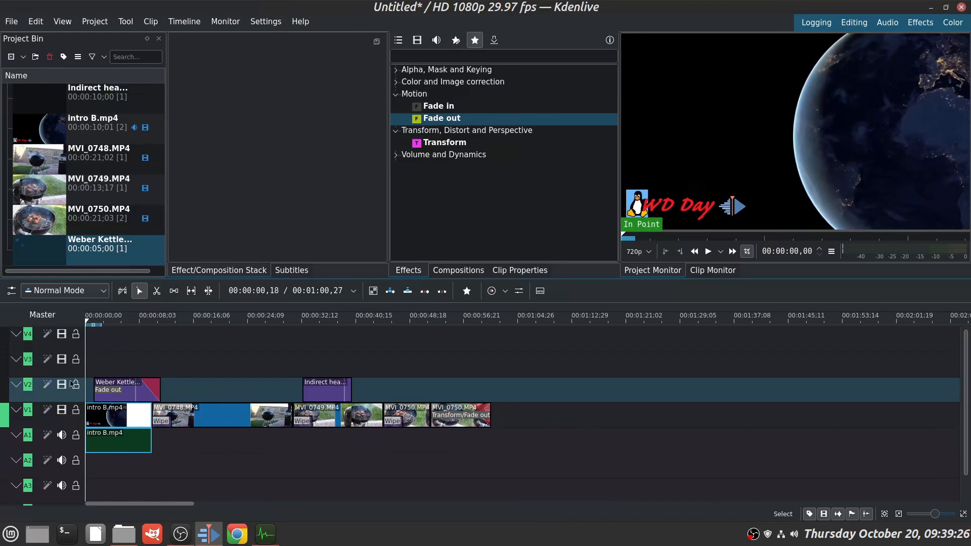
click(109, 387)
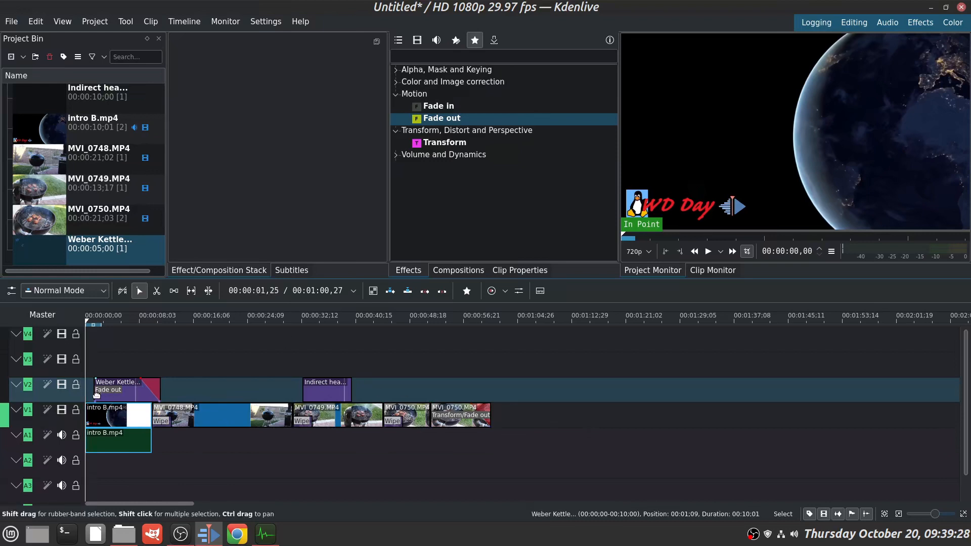
click(104, 415)
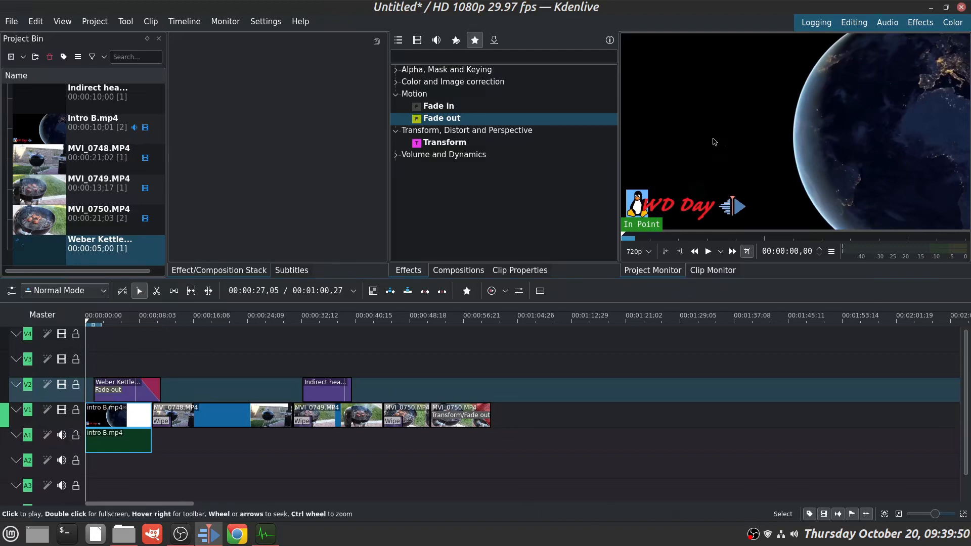
double_click(712, 142)
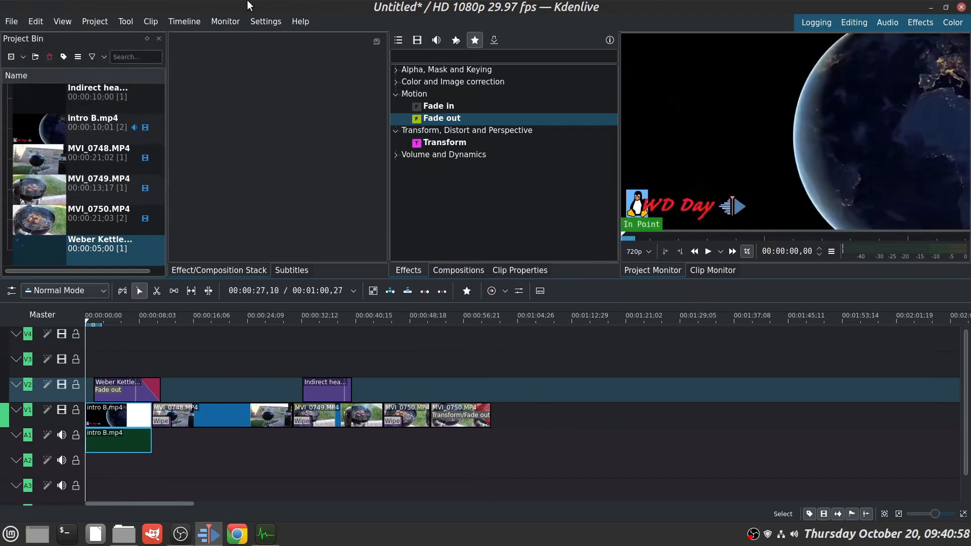
mouse_move(90, 19)
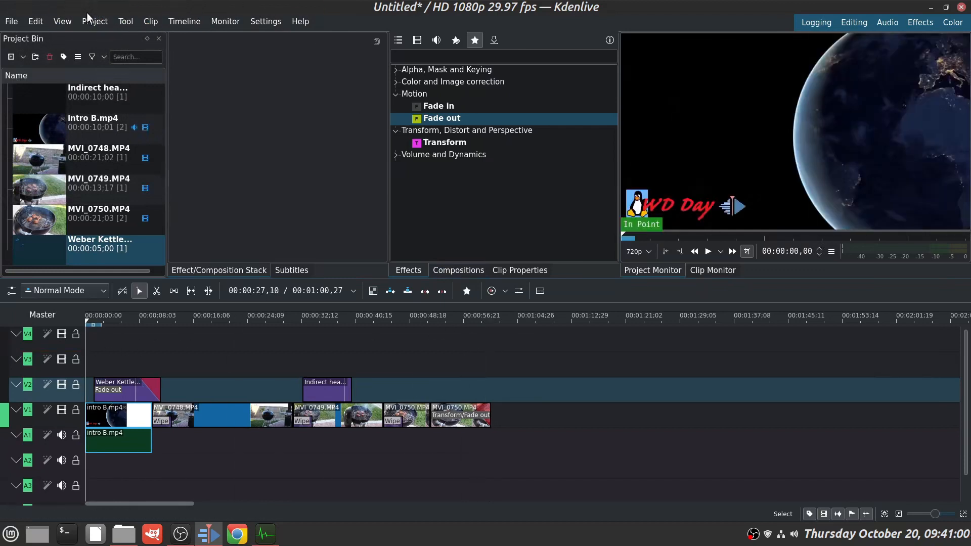
- Bring up the Rendering window's Job Queue listing the five finished exports
click(95, 21)
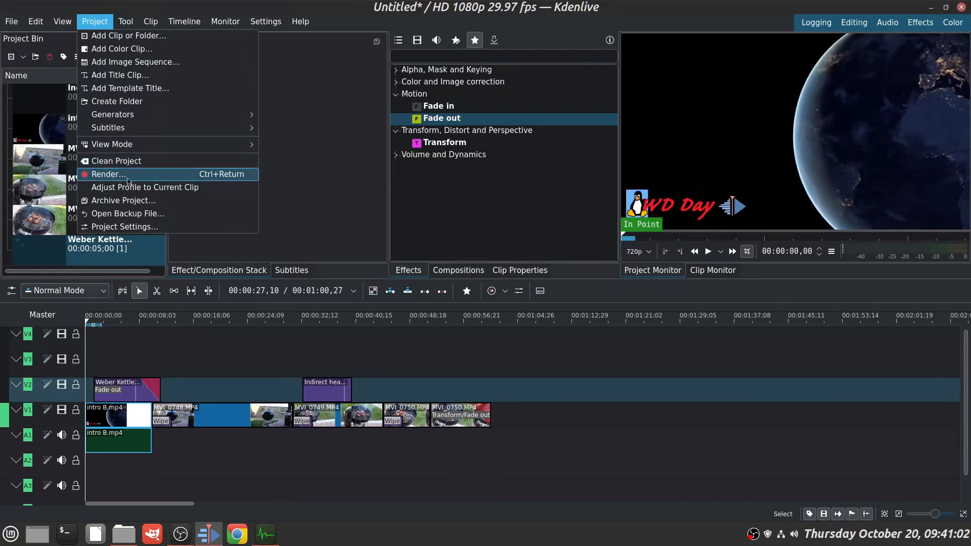
click(108, 174)
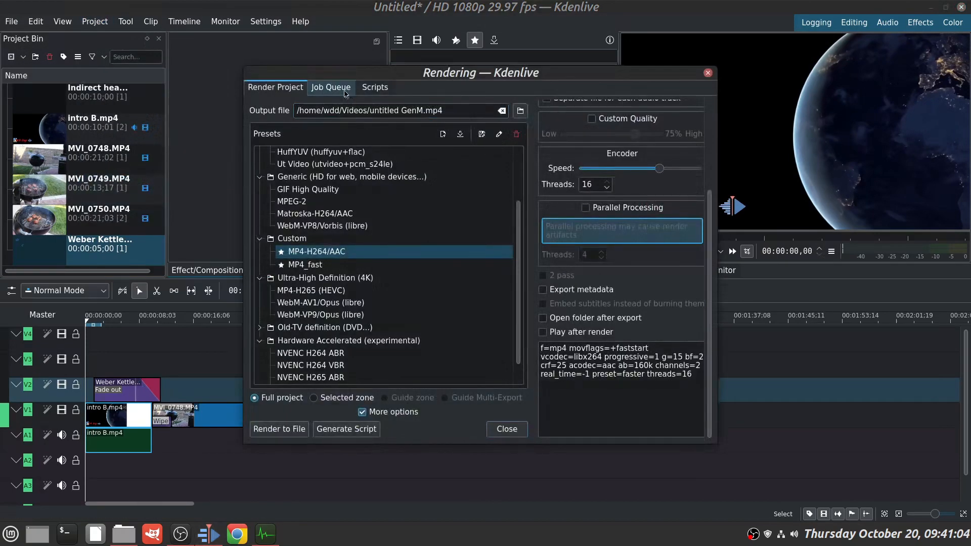
click(329, 87)
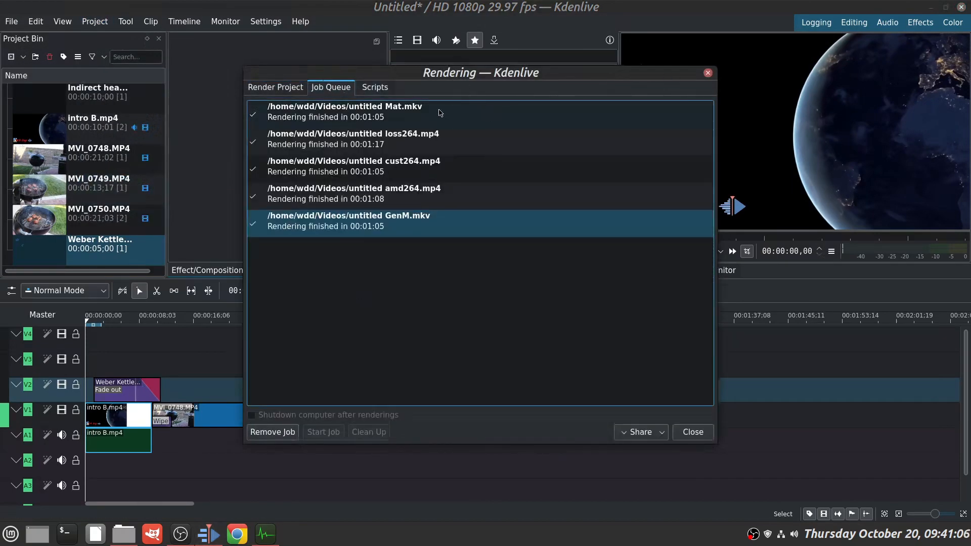
mouse_move(589, 81)
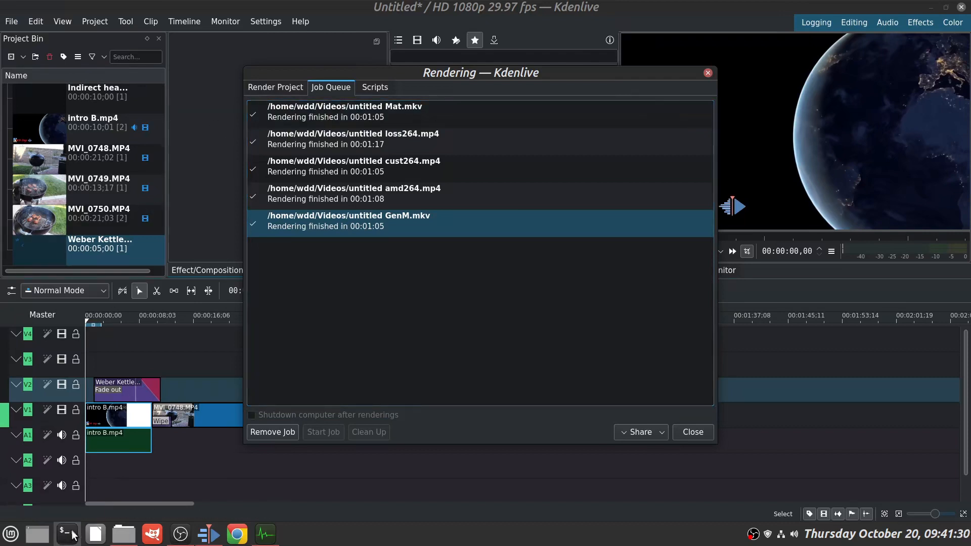
- Run top in a terminal and view CPU and memory load in System Monitor's Resources
click(67, 534)
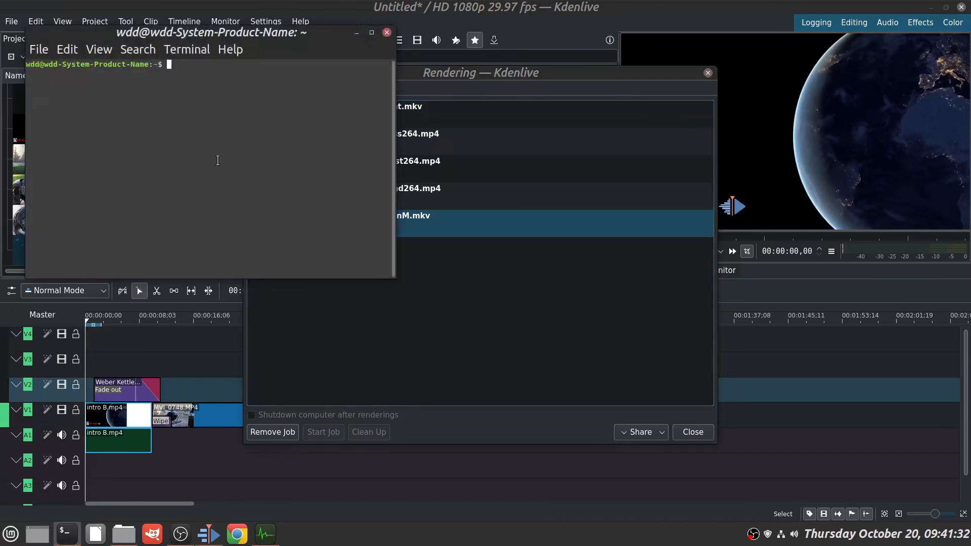
text(top)
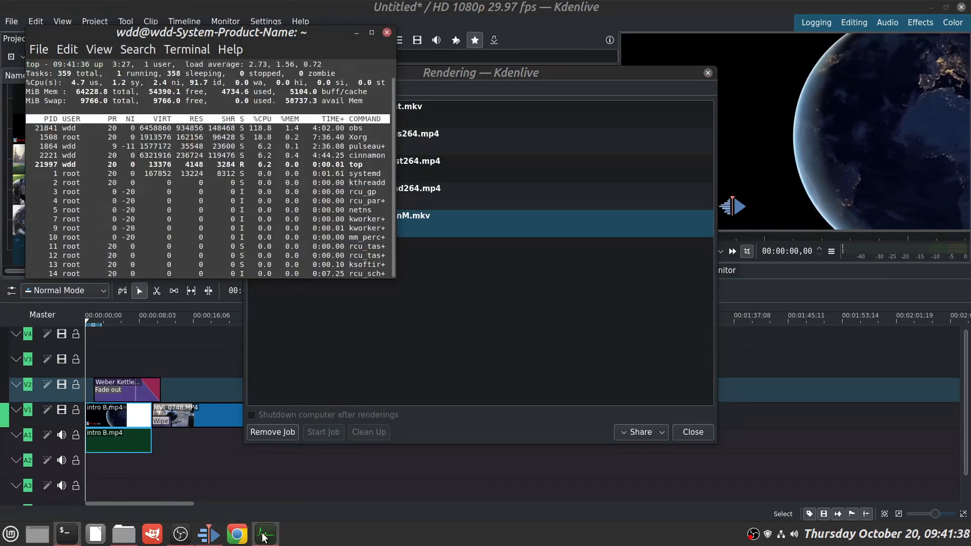
click(264, 534)
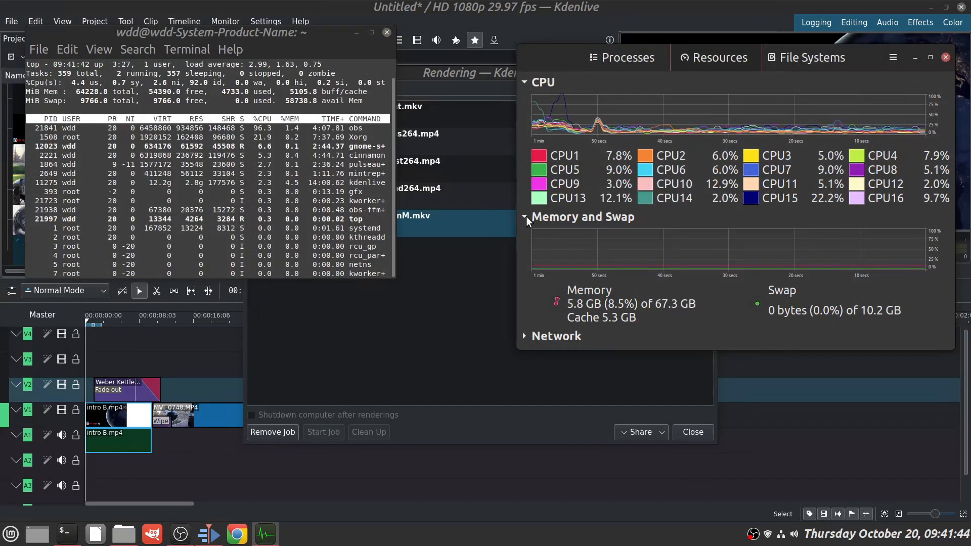
click(525, 216)
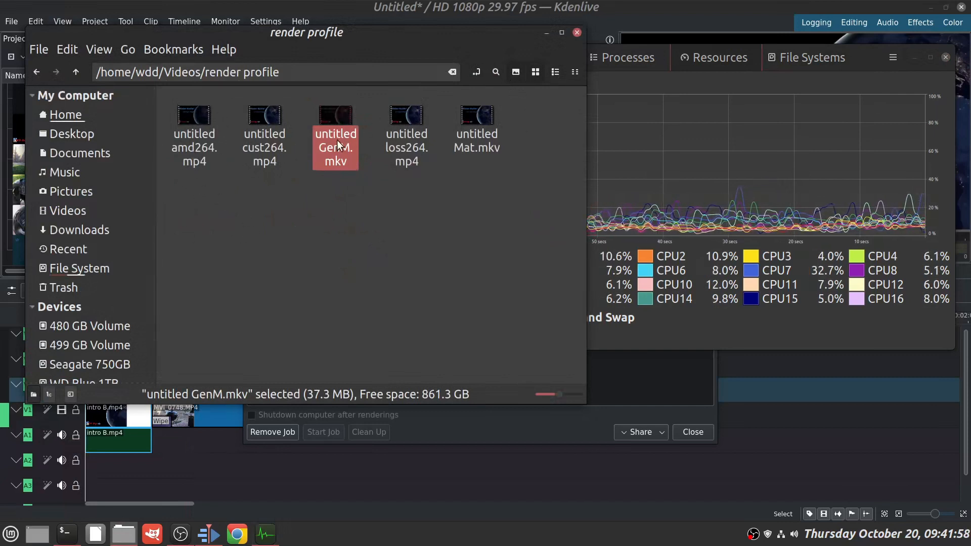
- Read the properties of untitled GenM.mkv and Mat.mkv, both 37.3 MB Matroska videos
right_click(335, 136)
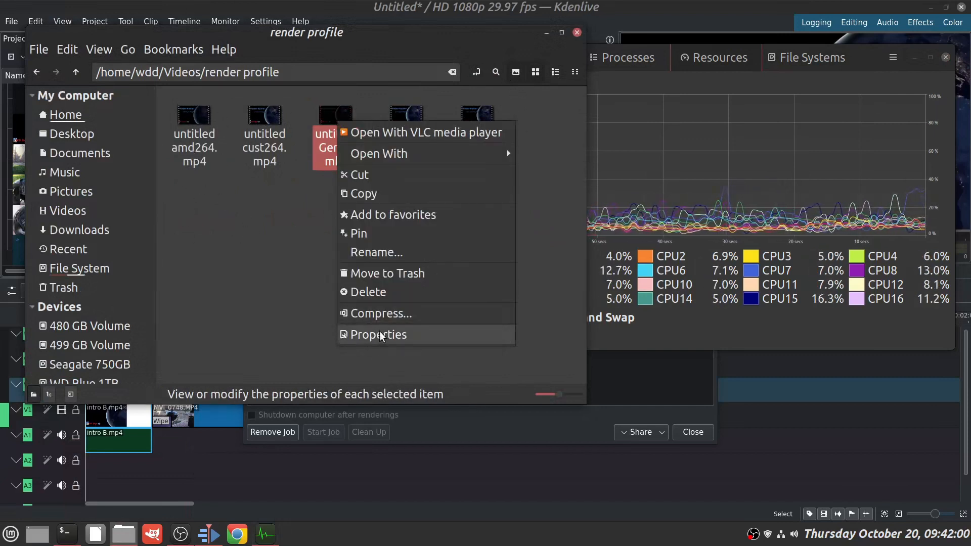
click(377, 335)
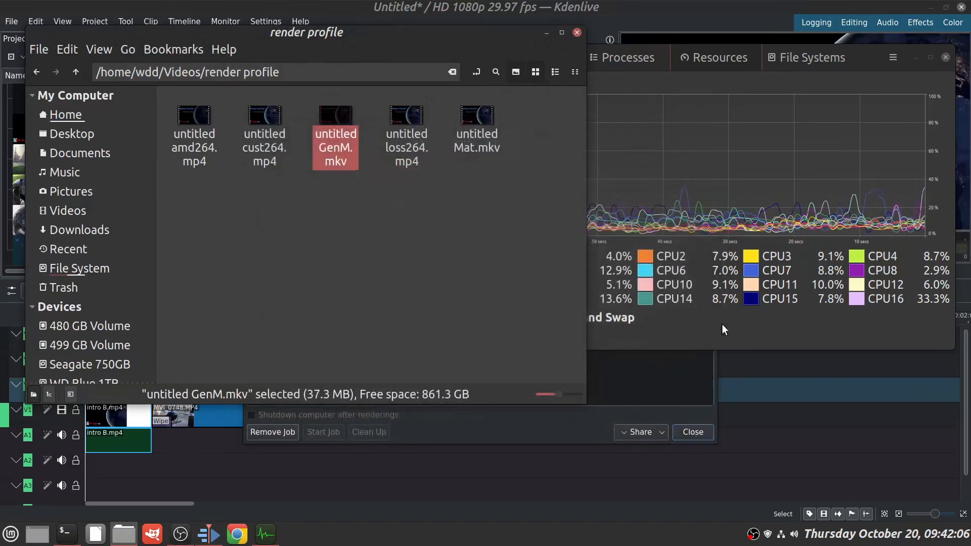
right_click(477, 128)
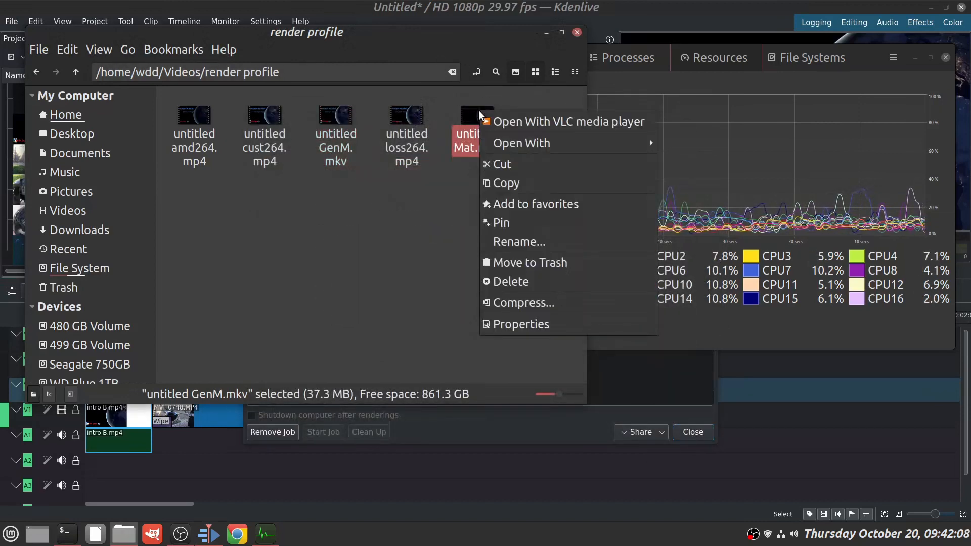
click(526, 328)
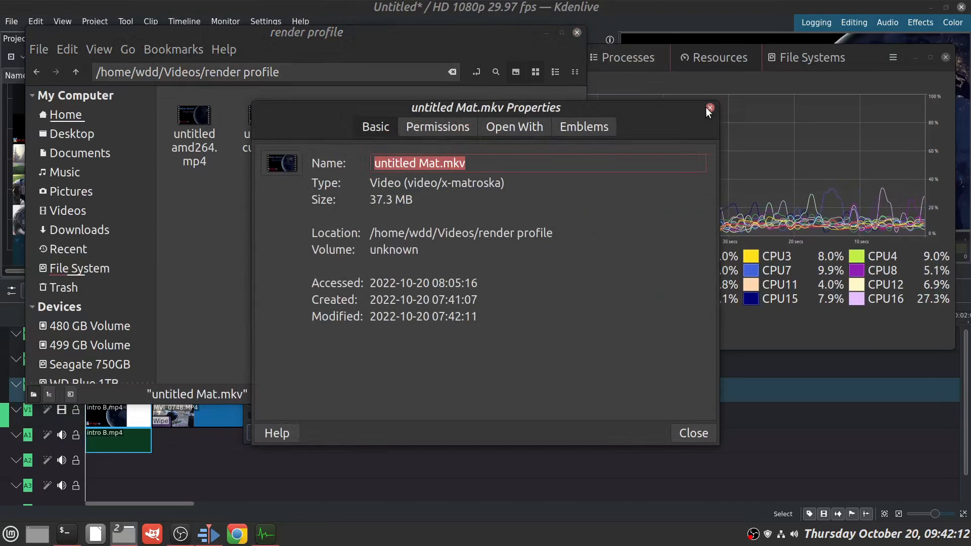
click(710, 109)
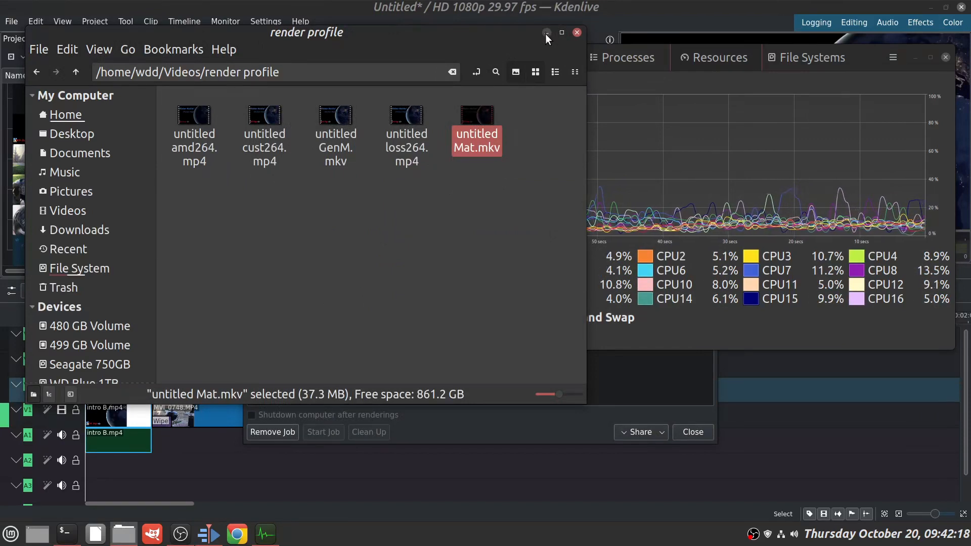
mouse_move(225, 114)
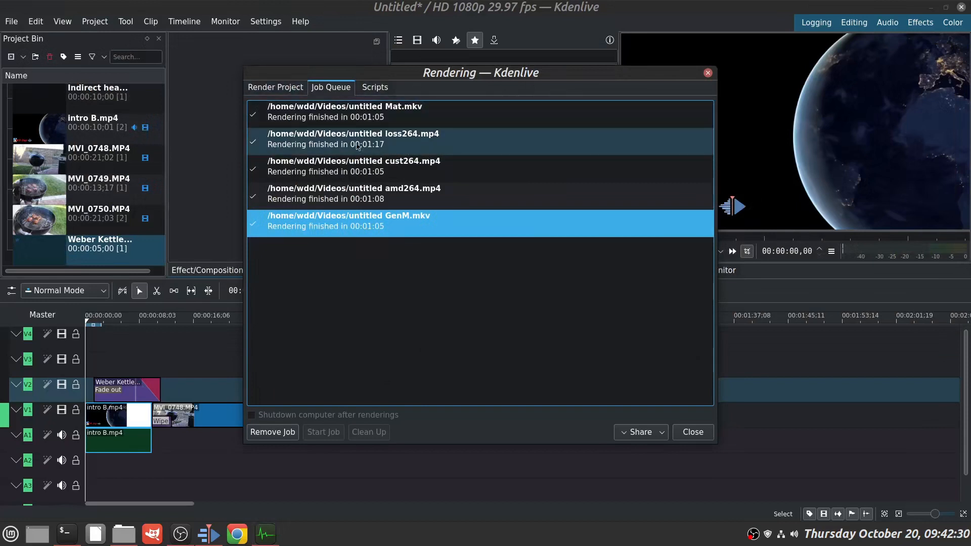
mouse_move(407, 143)
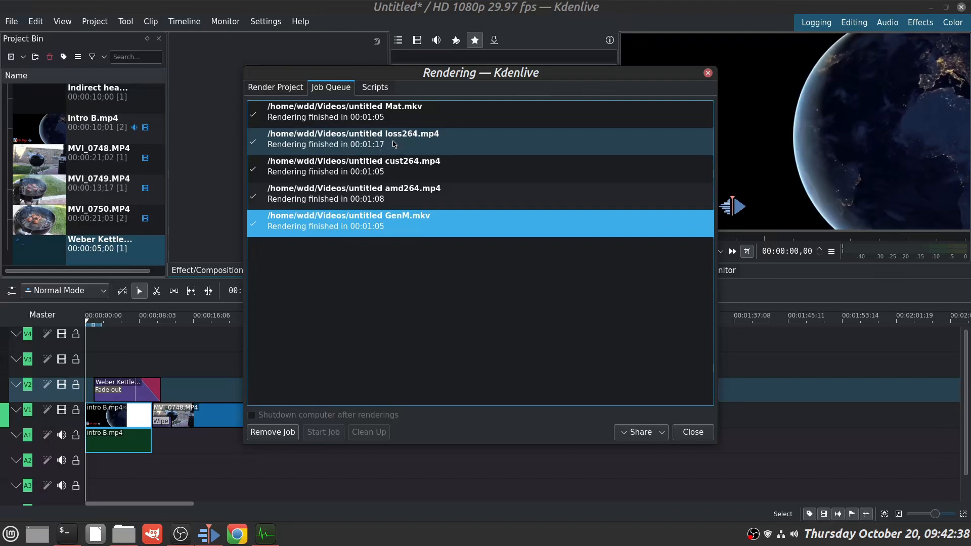
mouse_move(443, 142)
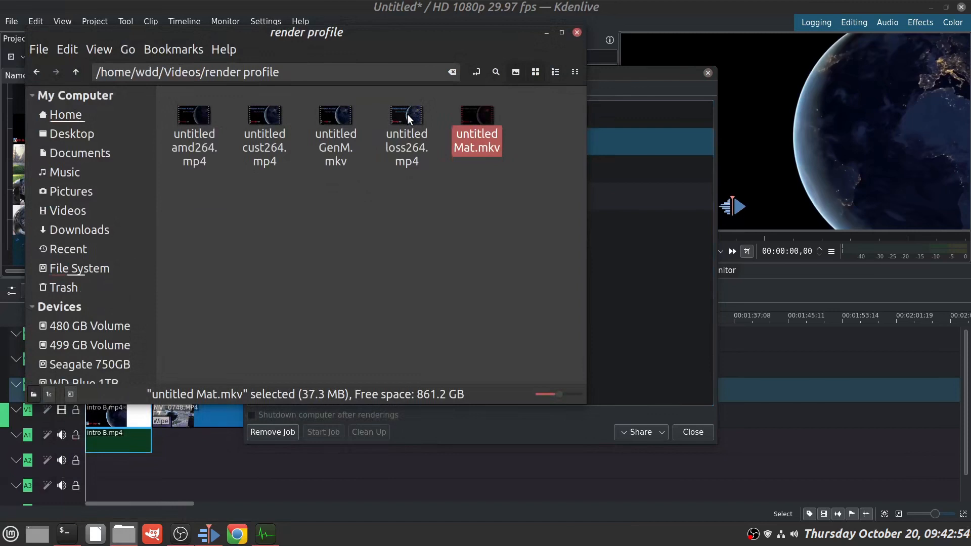
- Read the properties of untitled loss264.mp4, a 1.0 GB MP4
right_click(406, 130)
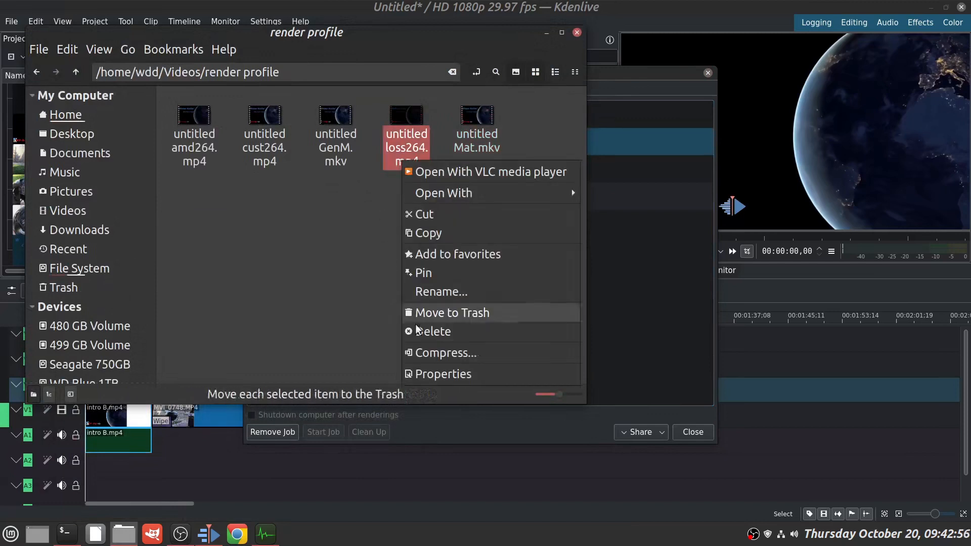
click(443, 373)
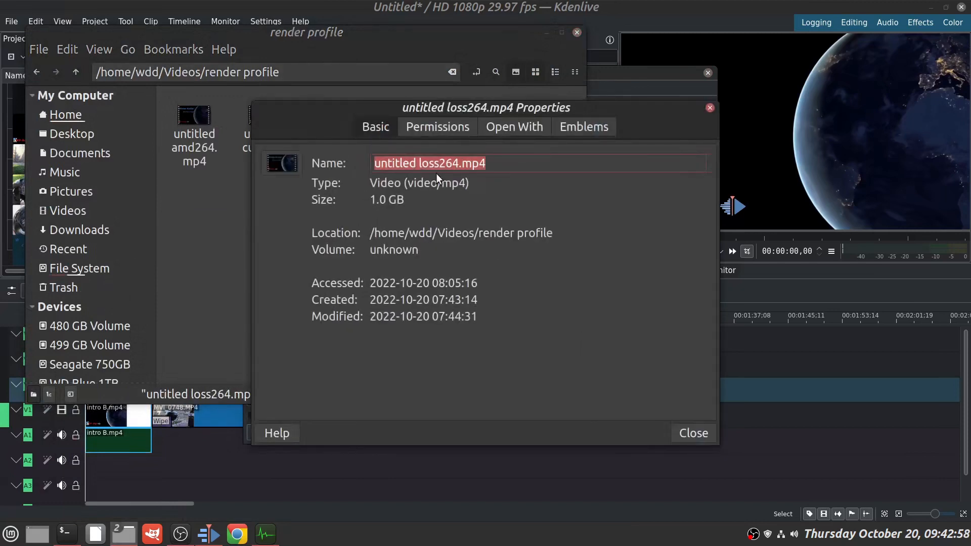
mouse_move(540, 199)
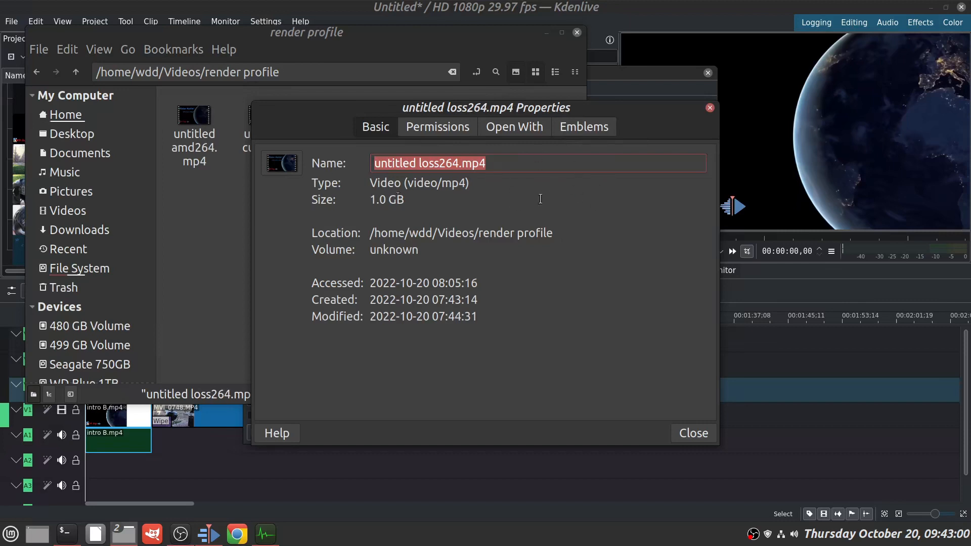
mouse_move(607, 226)
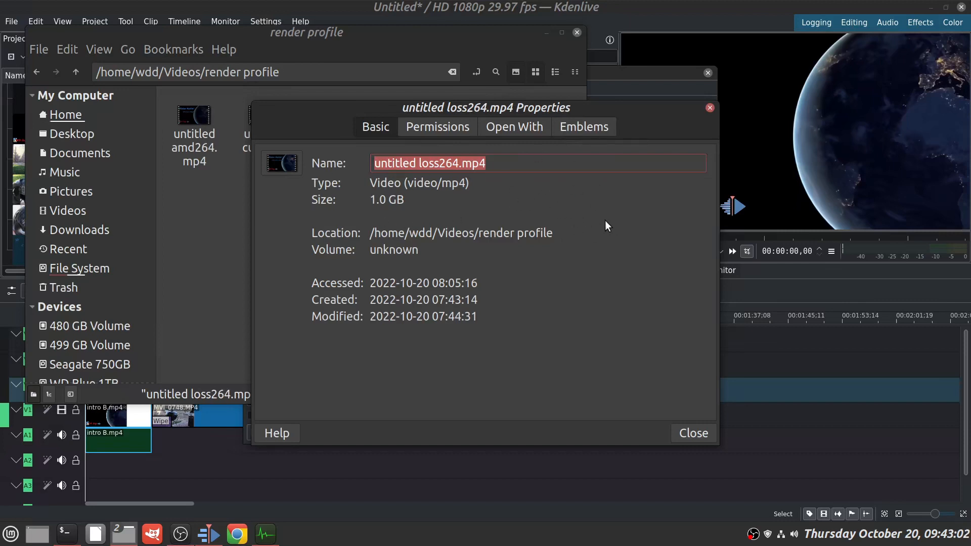
mouse_move(440, 146)
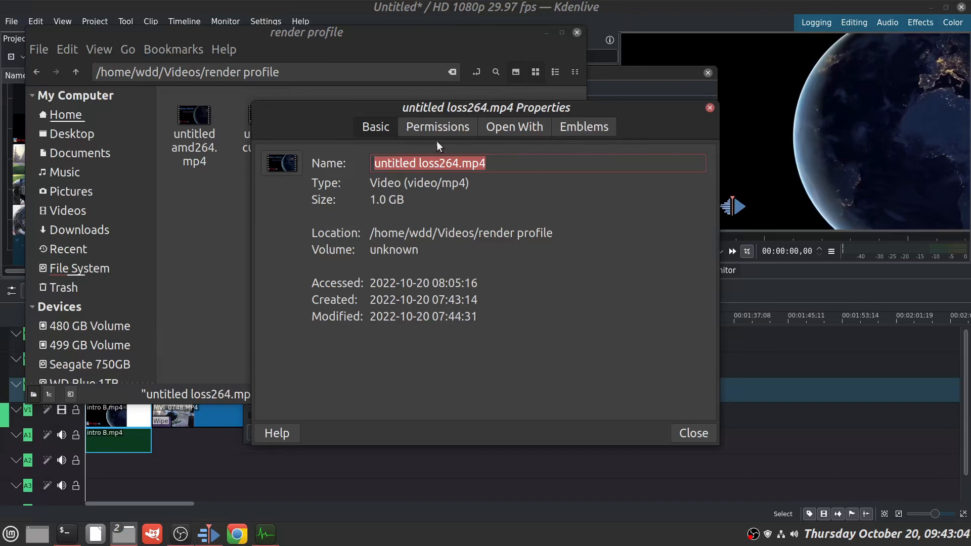
mouse_move(368, 141)
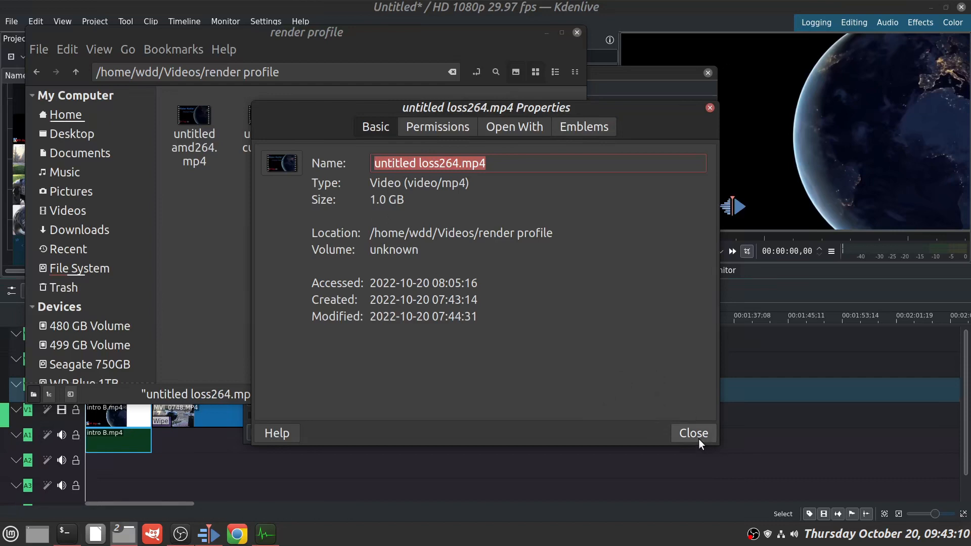
click(692, 433)
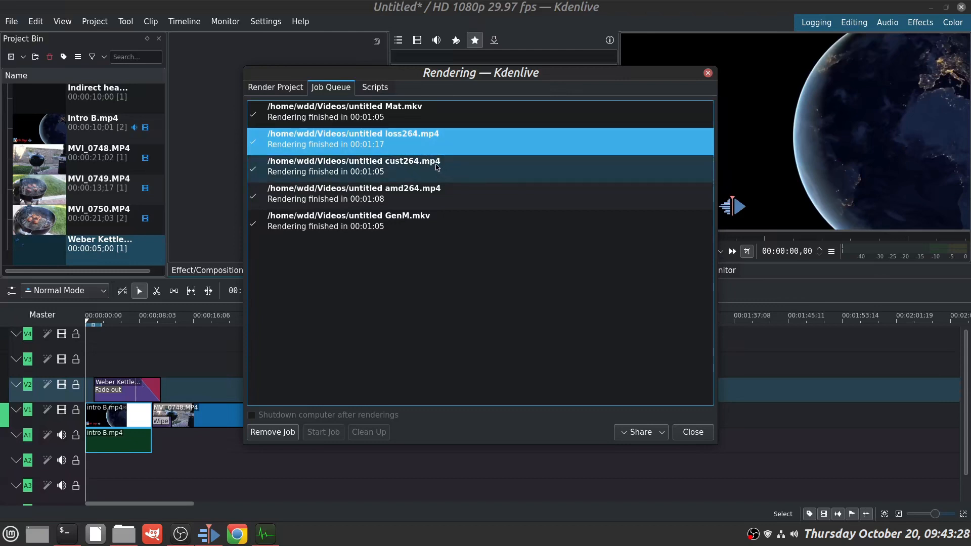
- Select the untitled cust264.mp4 job, rendered in 00:01:05
click(353, 166)
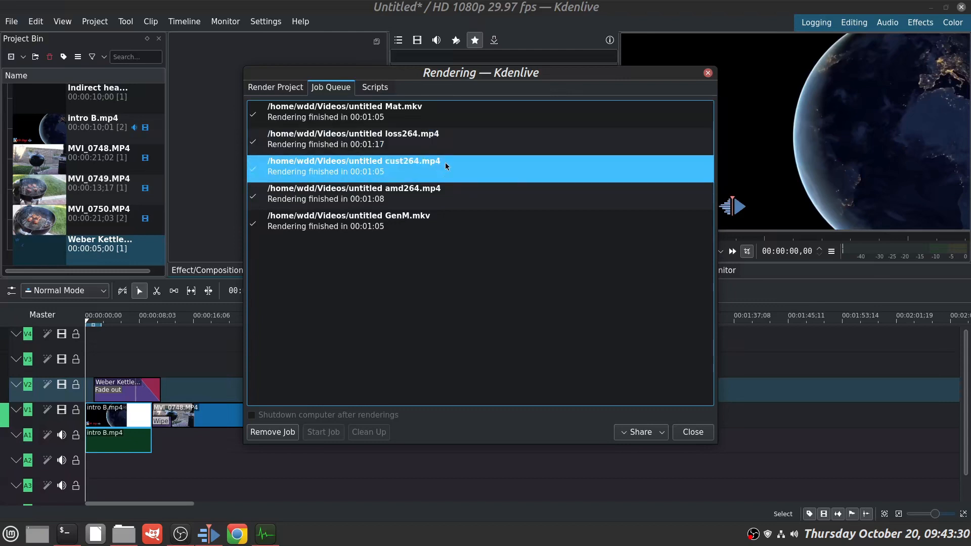
mouse_move(621, 60)
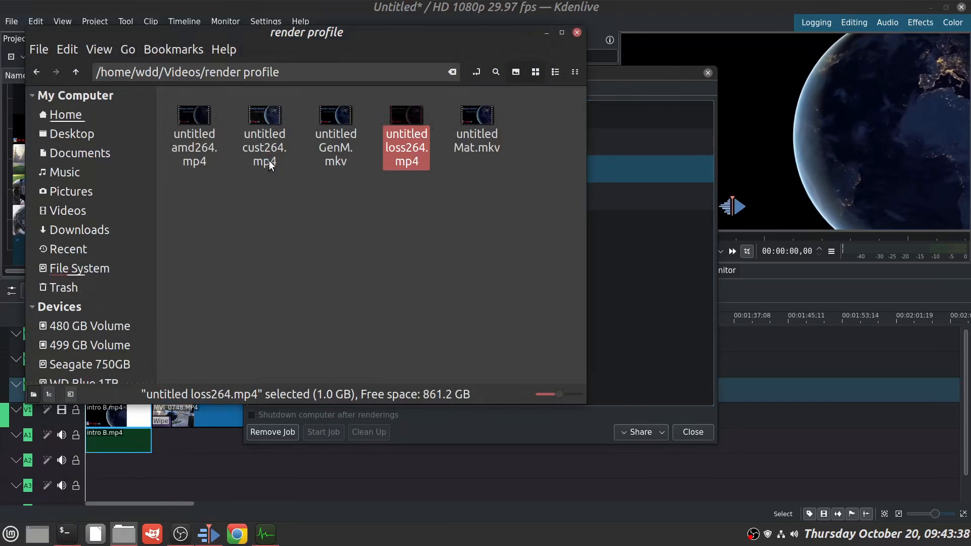
- Read the properties of untitled cust264.mp4, a 57.9 MB MP4
right_click(264, 137)
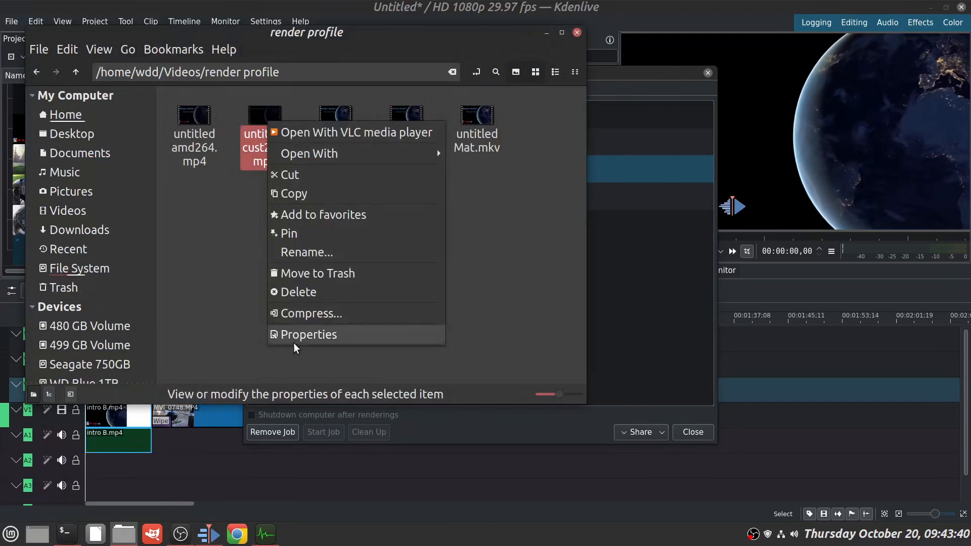
click(308, 335)
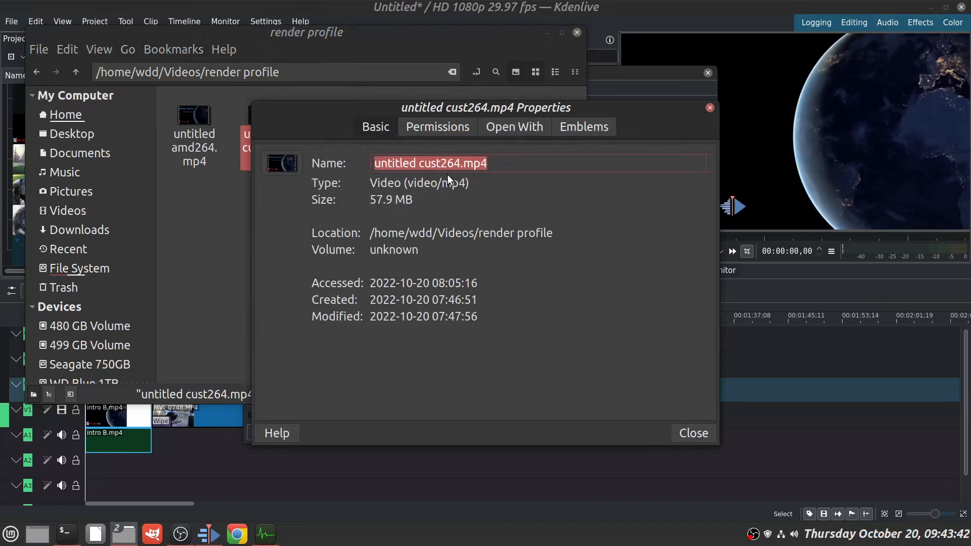
mouse_move(604, 198)
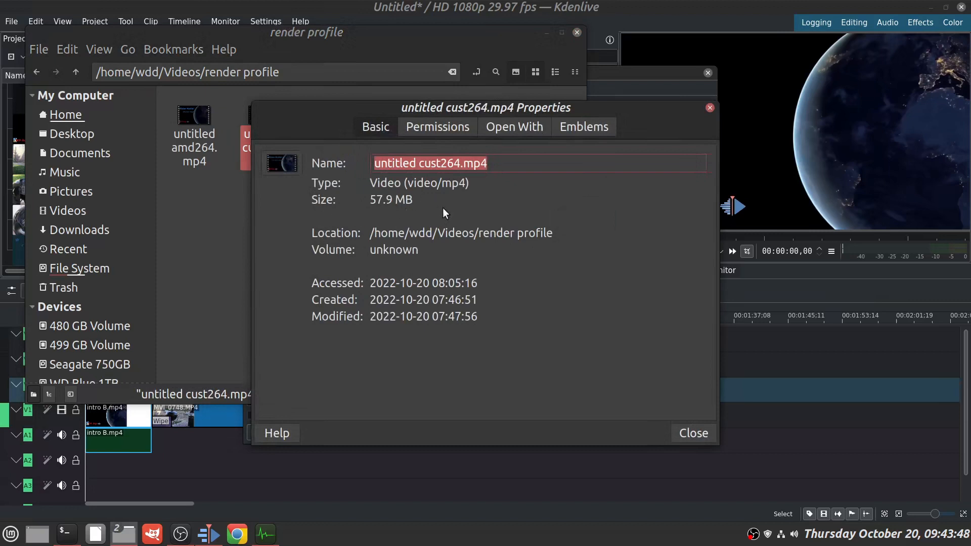
mouse_move(291, 381)
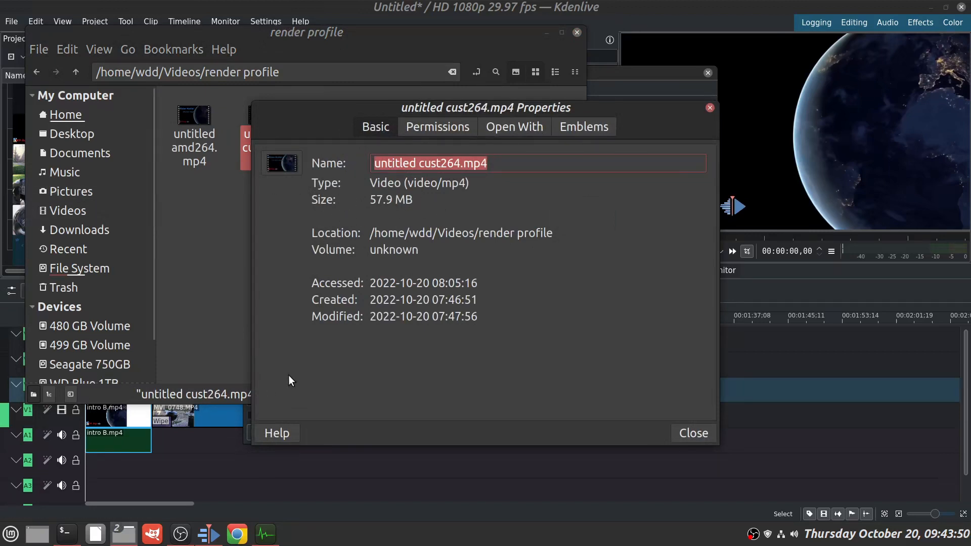
mouse_move(436, 223)
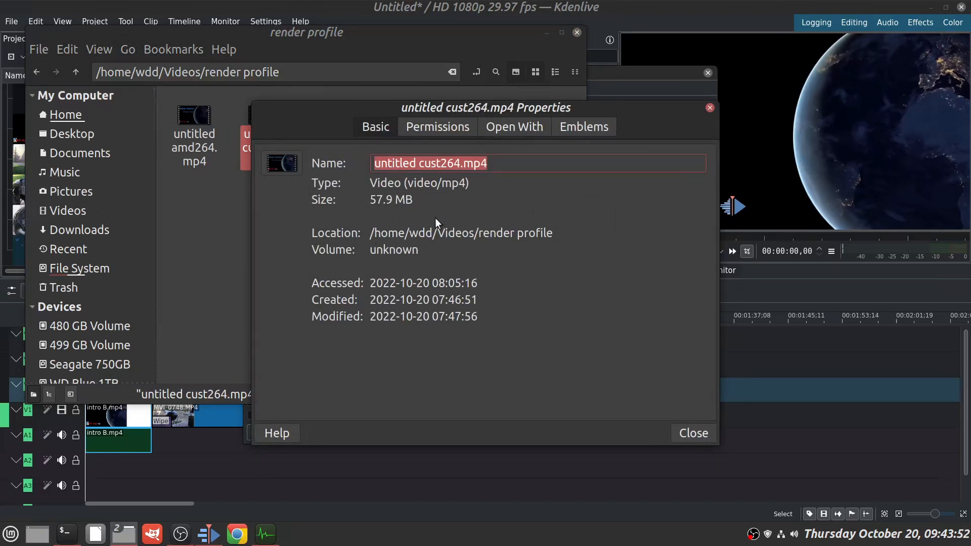
mouse_move(328, 214)
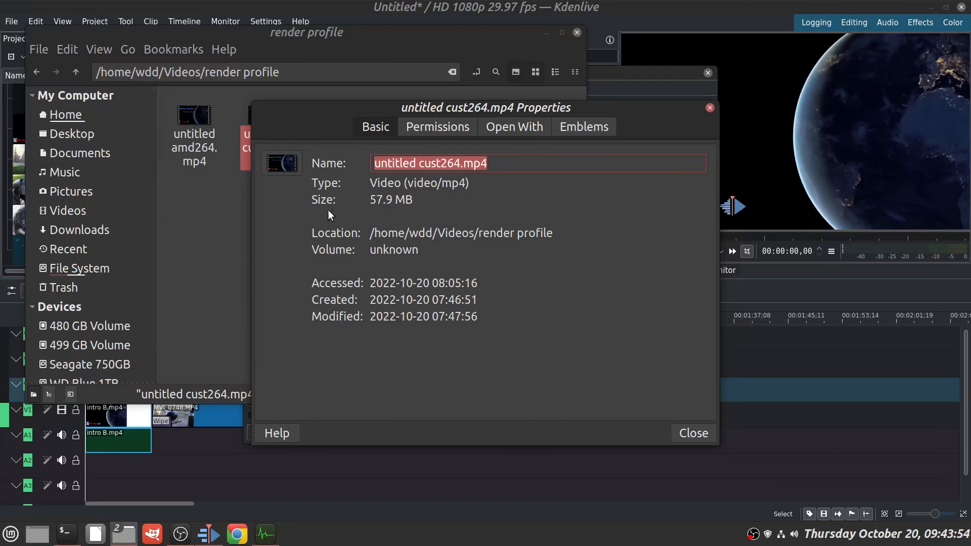
mouse_move(427, 285)
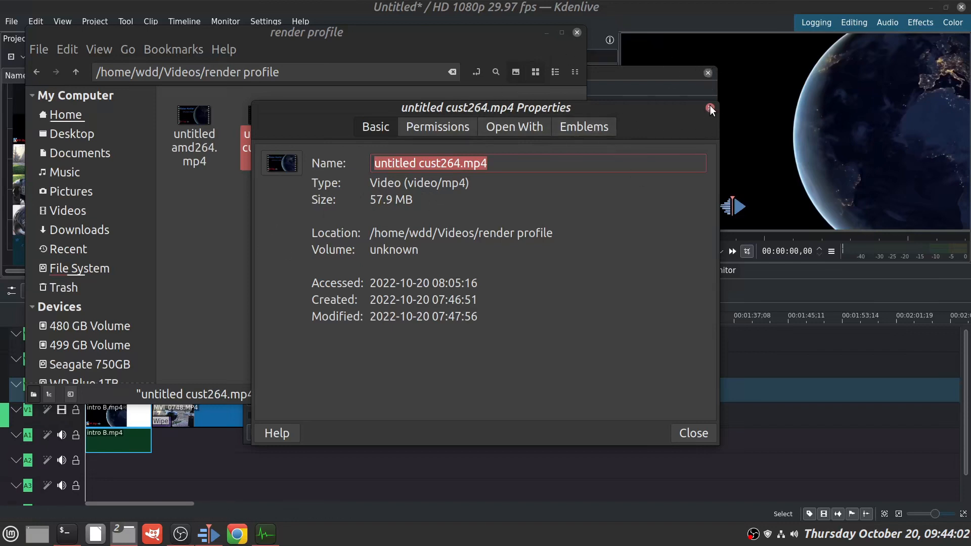
click(710, 108)
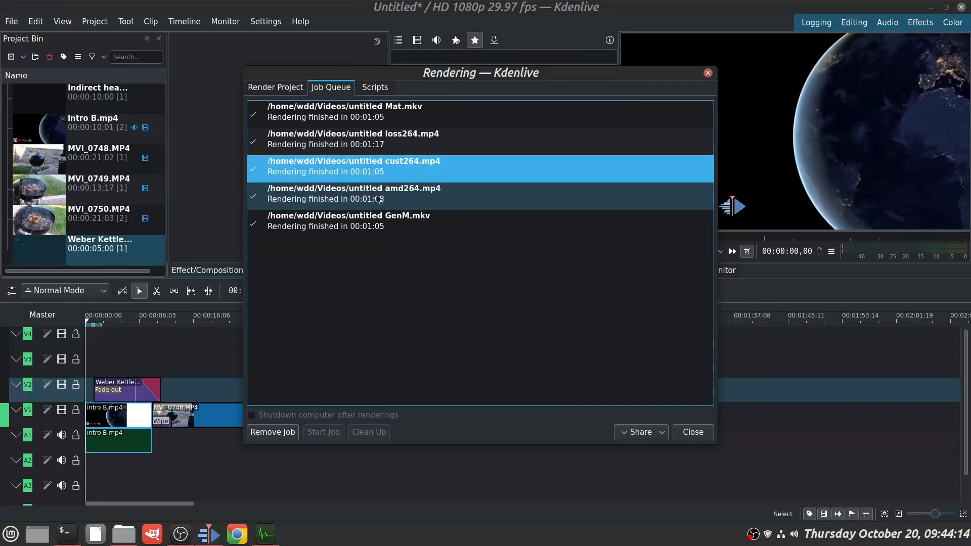
- Check the amd264 job's 00:01:08 time and view the VAAPI AMD H264 hardware preset
click(353, 194)
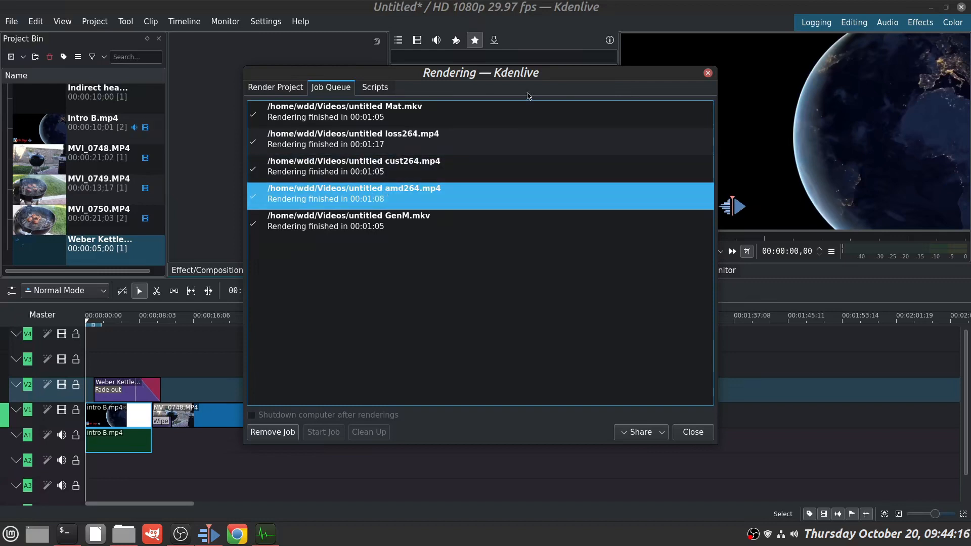
click(275, 87)
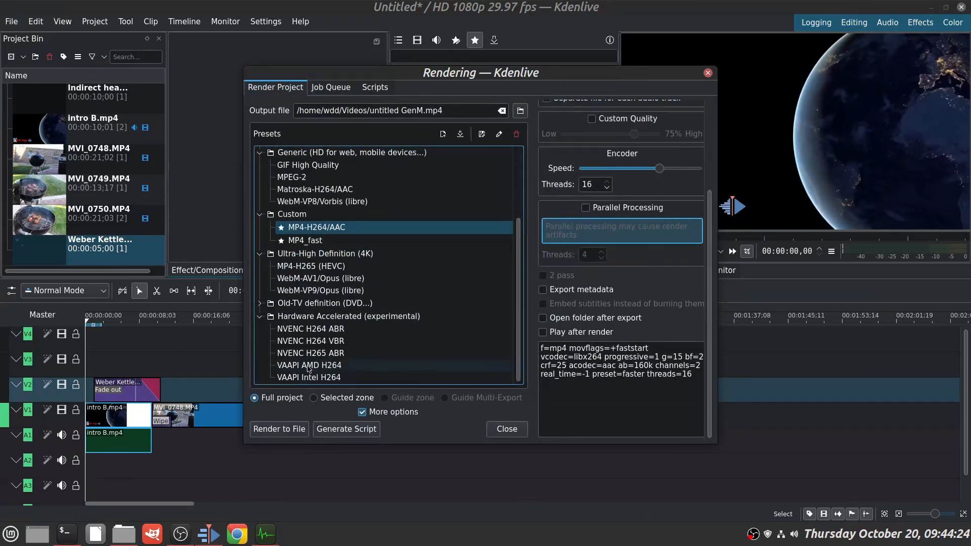
click(308, 365)
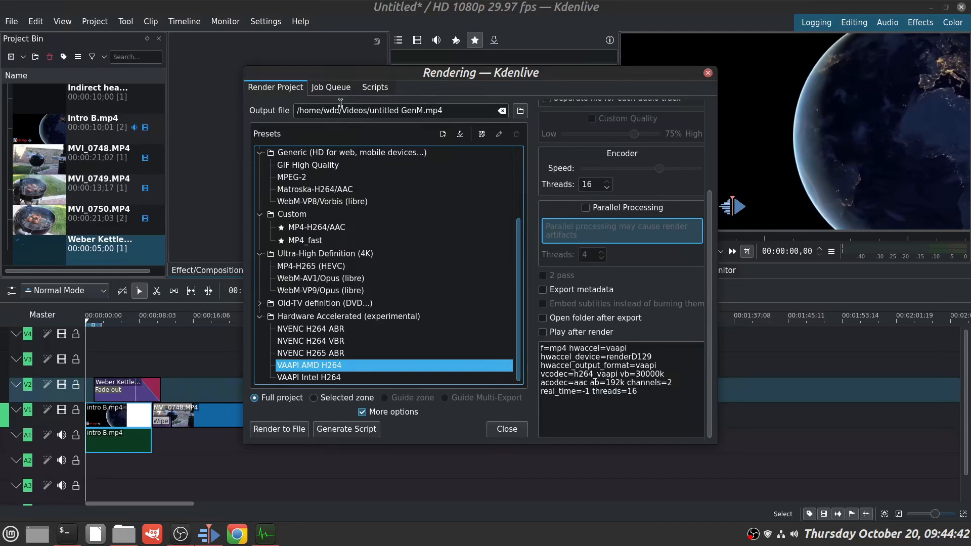
click(331, 87)
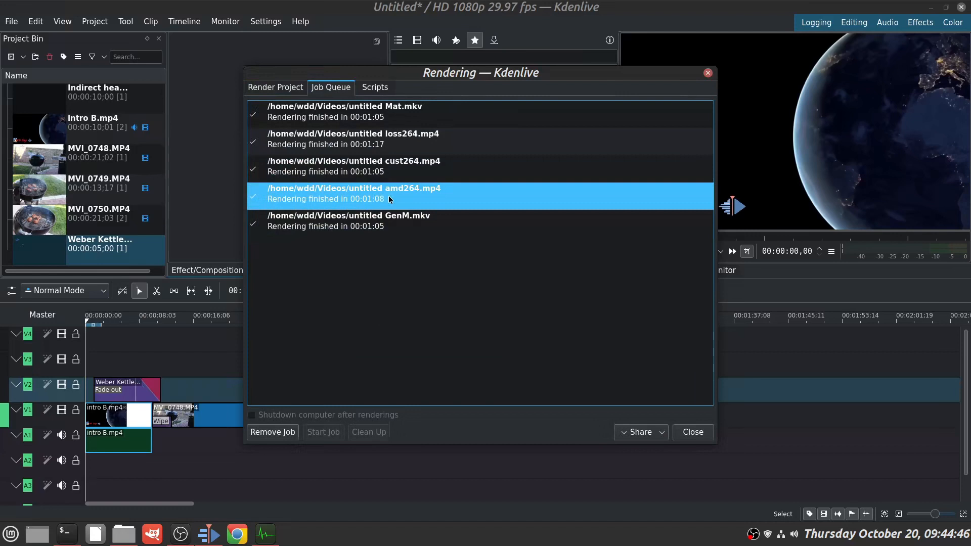
mouse_move(635, 78)
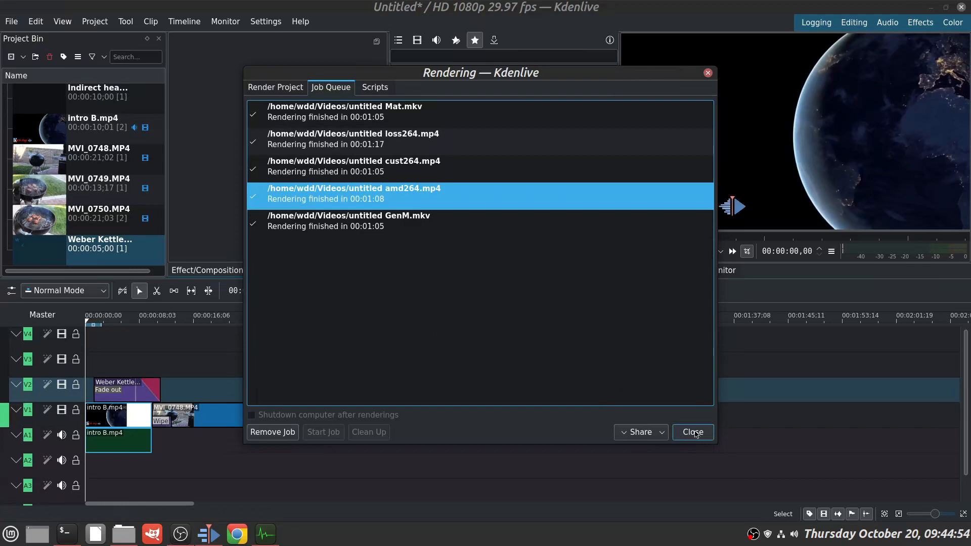
- Close the Rendering window after reviewing the job queue
click(692, 432)
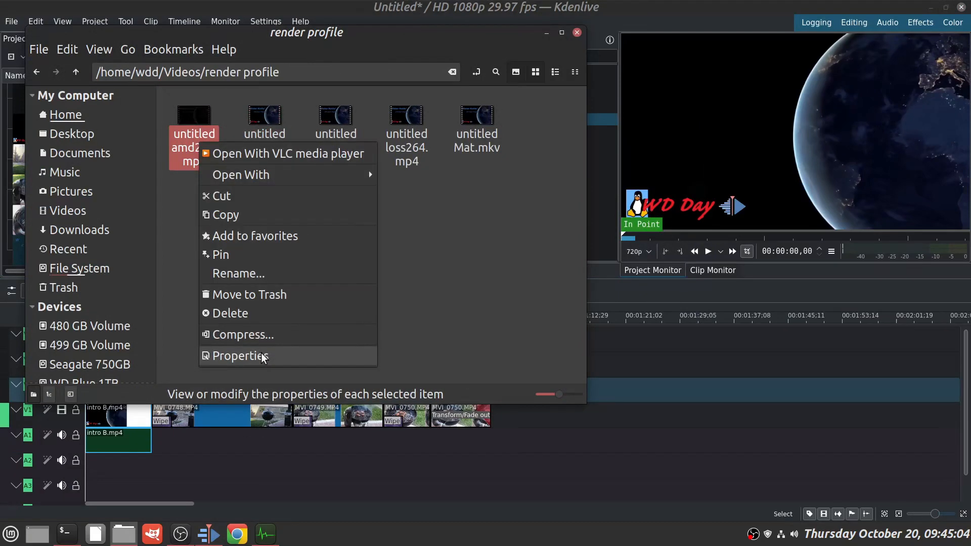
- Read the properties of untitled amd264.mp4, a 257.3 MB MP4, then return to Kdenlive
click(239, 355)
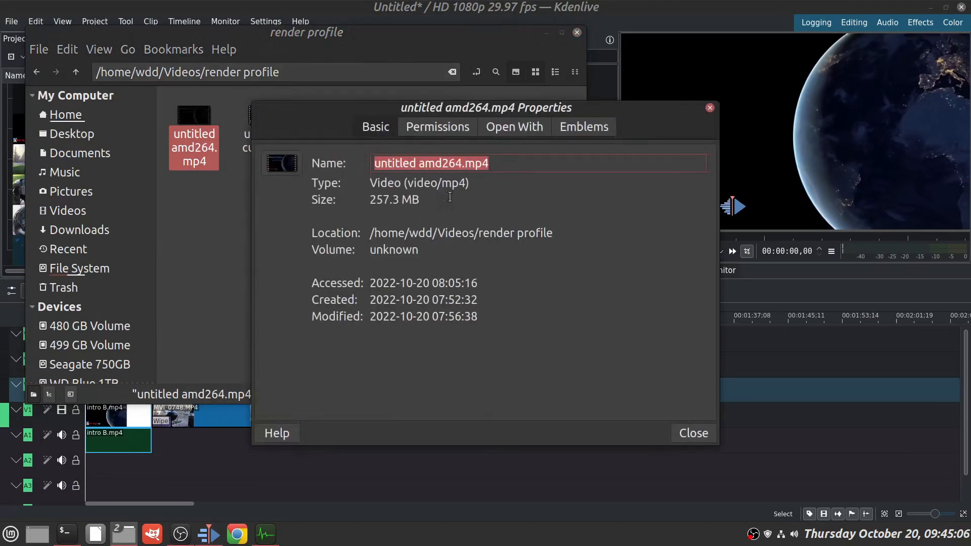
mouse_move(476, 195)
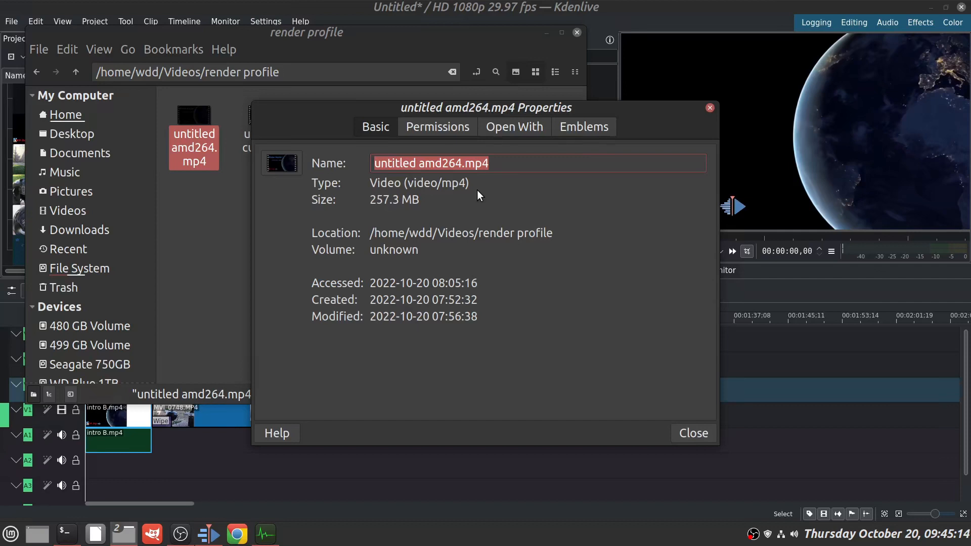
mouse_move(569, 293)
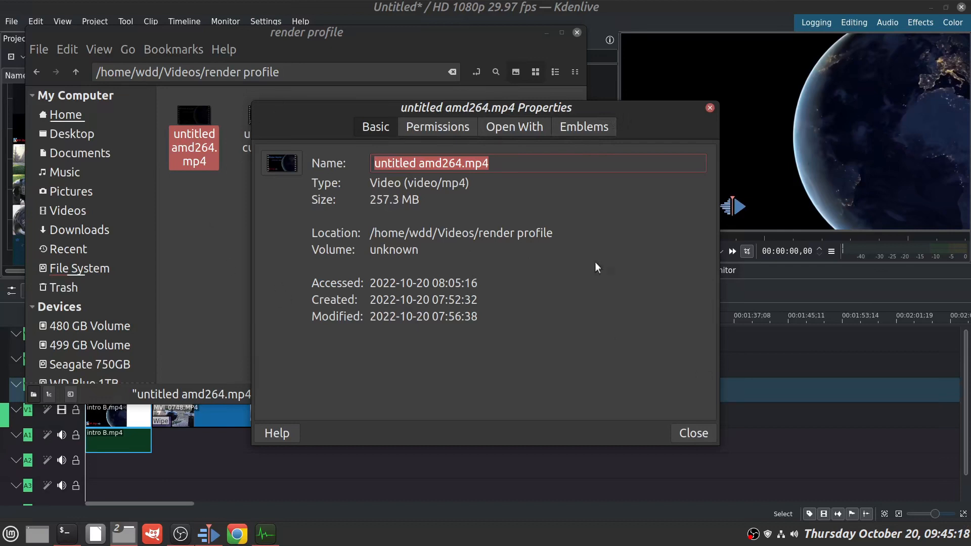
mouse_move(594, 231)
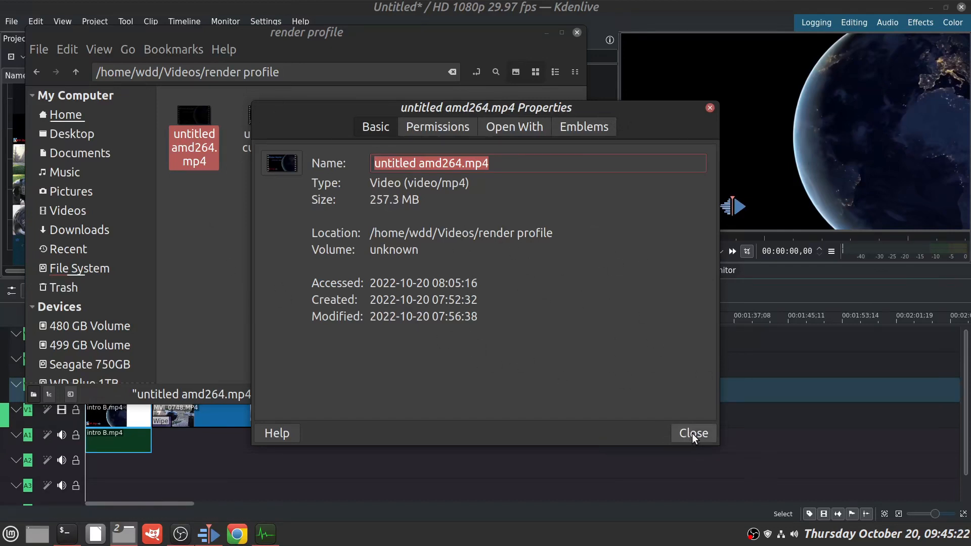
mouse_move(234, 109)
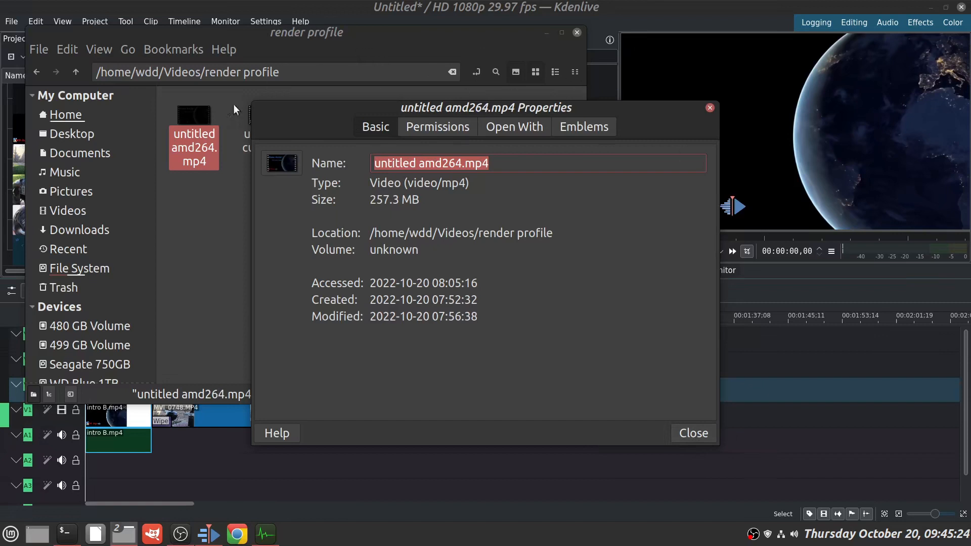
mouse_move(653, 117)
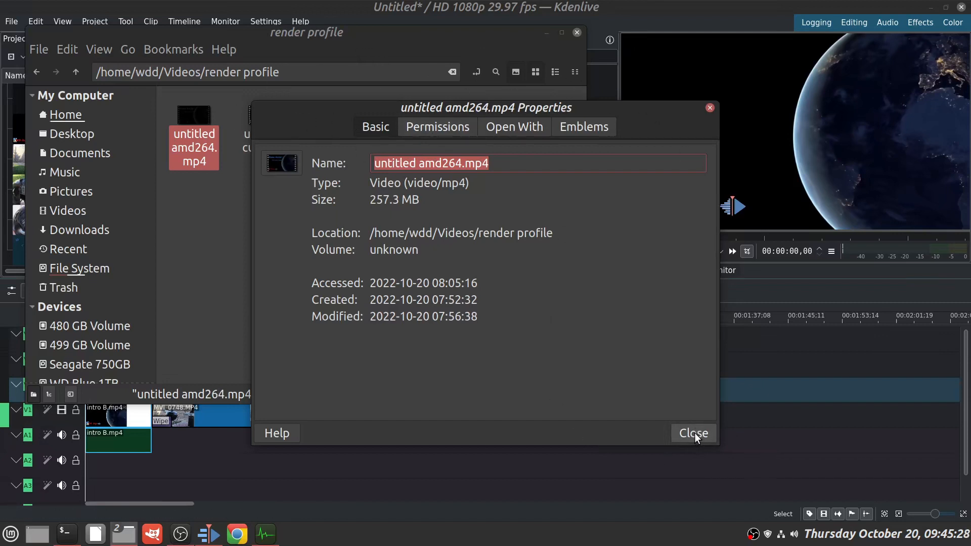
click(692, 433)
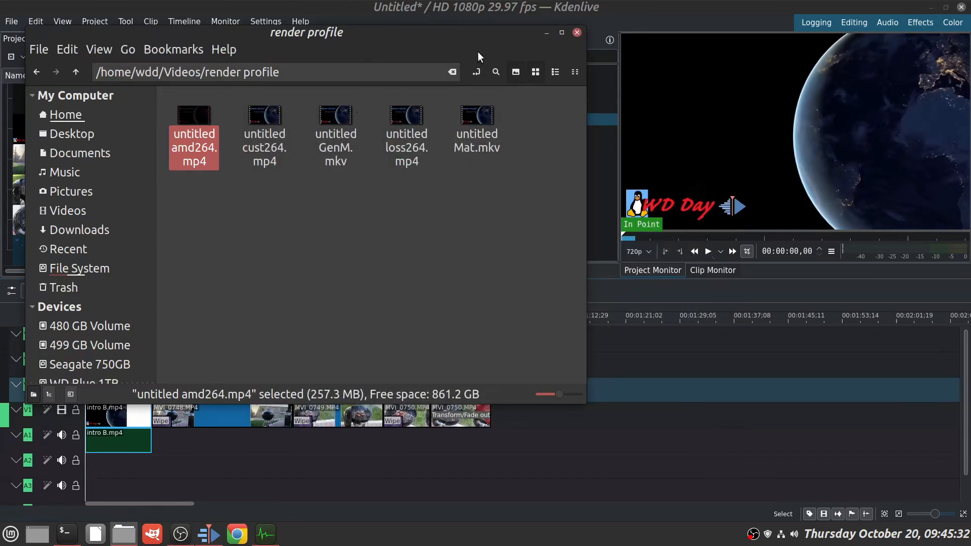
click(575, 32)
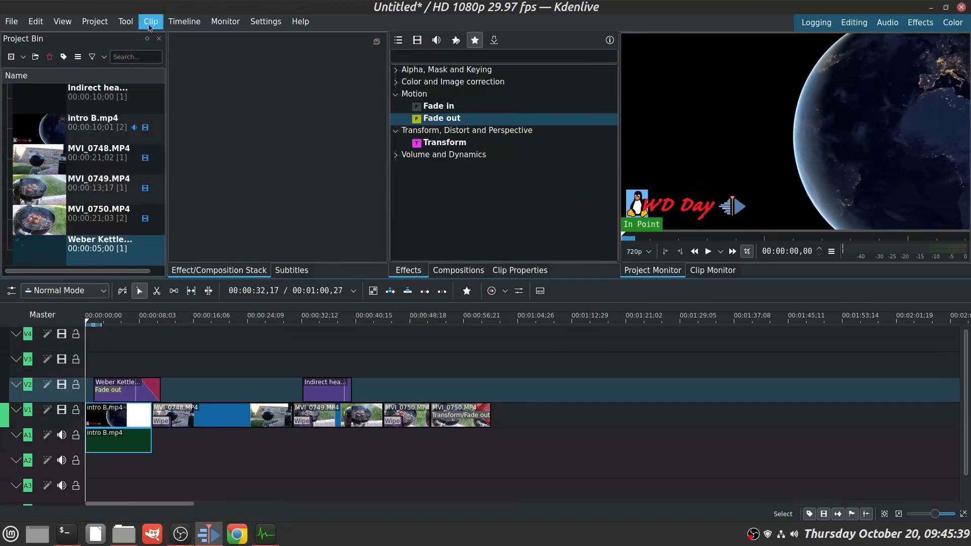
- Reopen the Rendering window with its queue of five finished jobs
click(94, 21)
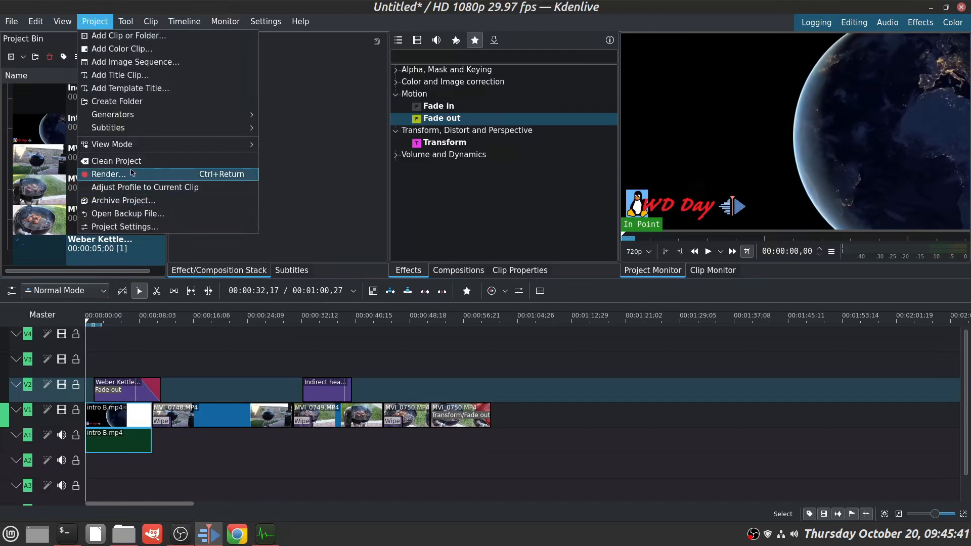
click(108, 174)
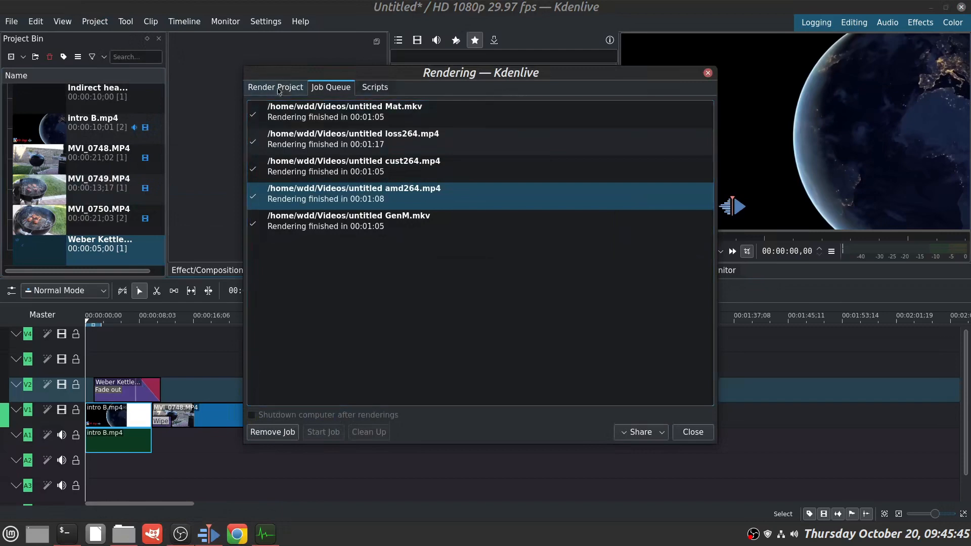
- View the custom MP4-H264/AAC preset, the MP4_fast preset's libx264 parameters, then MP4-H264/AAC again
click(275, 87)
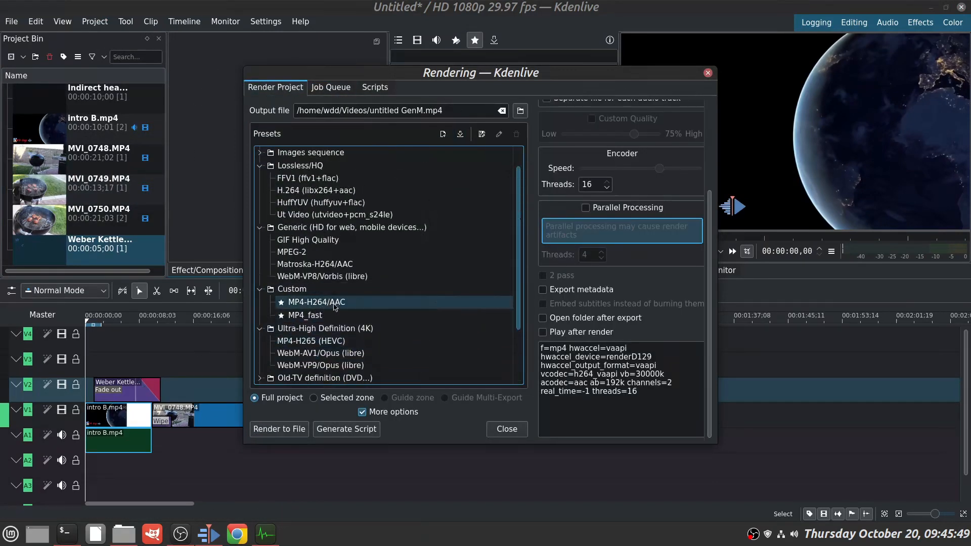
click(316, 302)
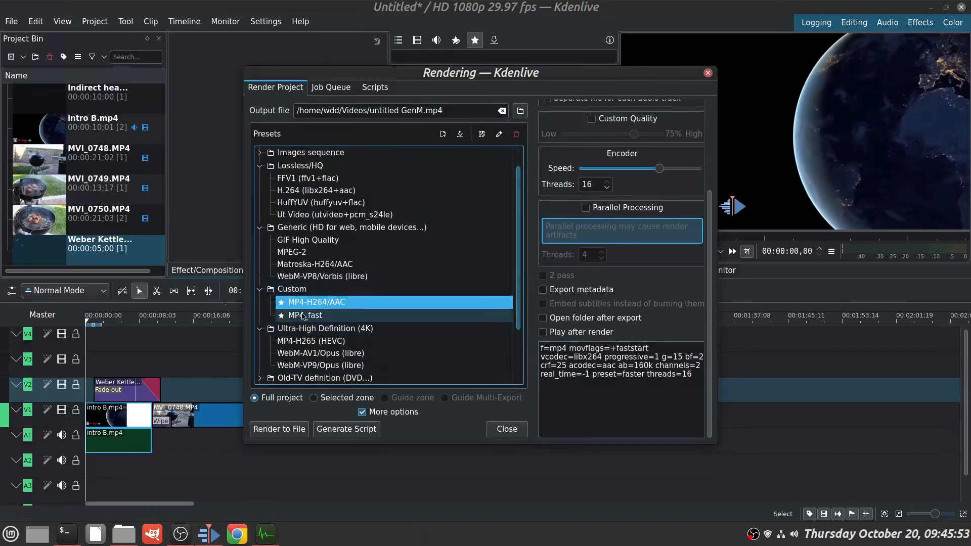
click(316, 302)
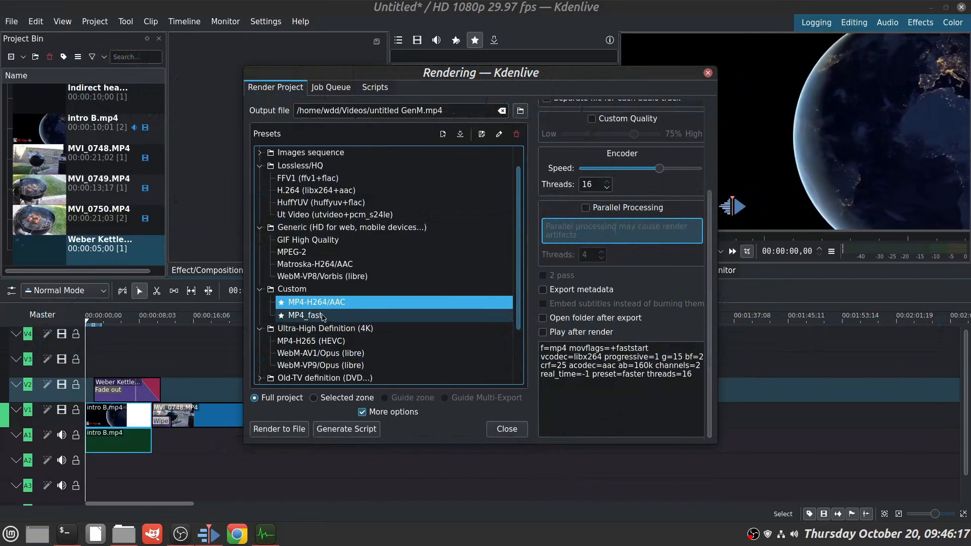
click(309, 316)
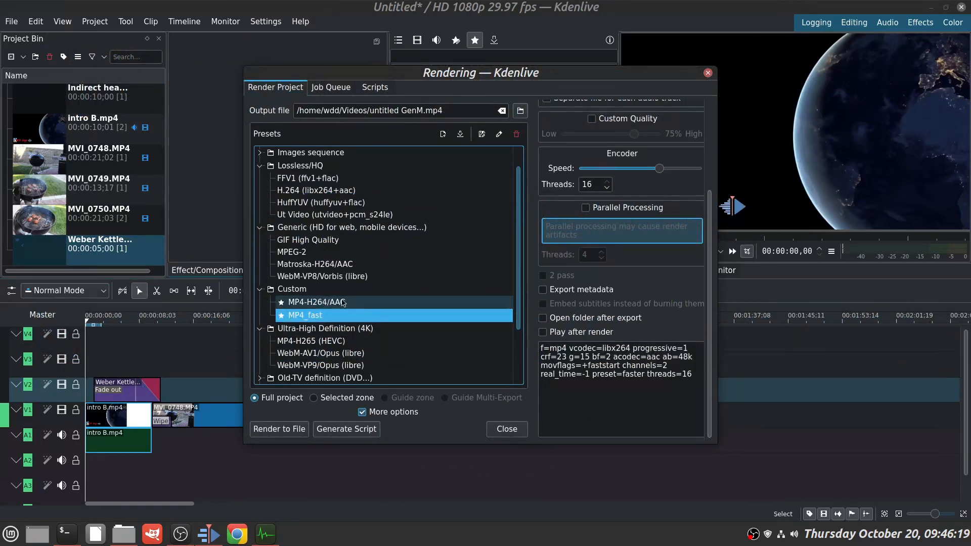
click(316, 302)
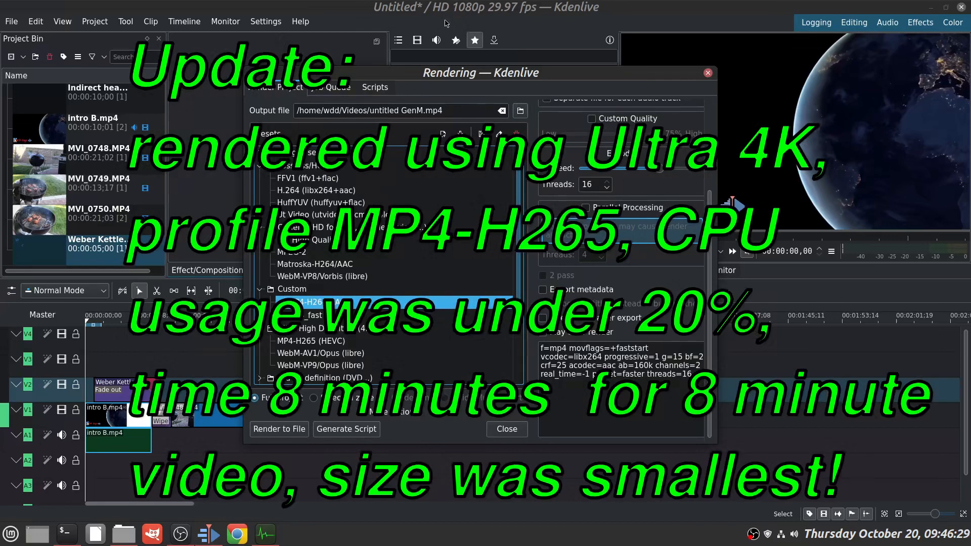
mouse_move(445, 24)
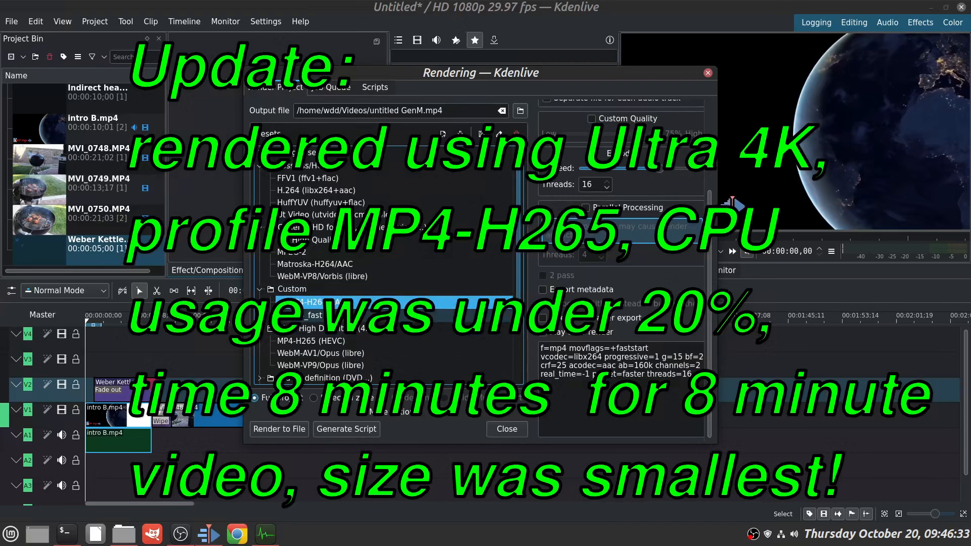
mouse_move(512, 365)
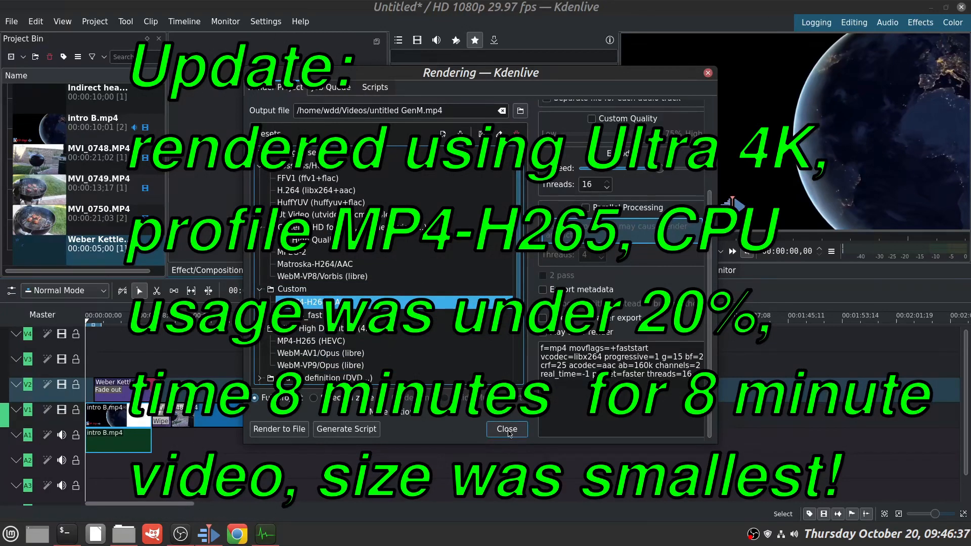
- Close the Rendering dialog and play the project in the Project Monitor from the beginning
click(506, 428)
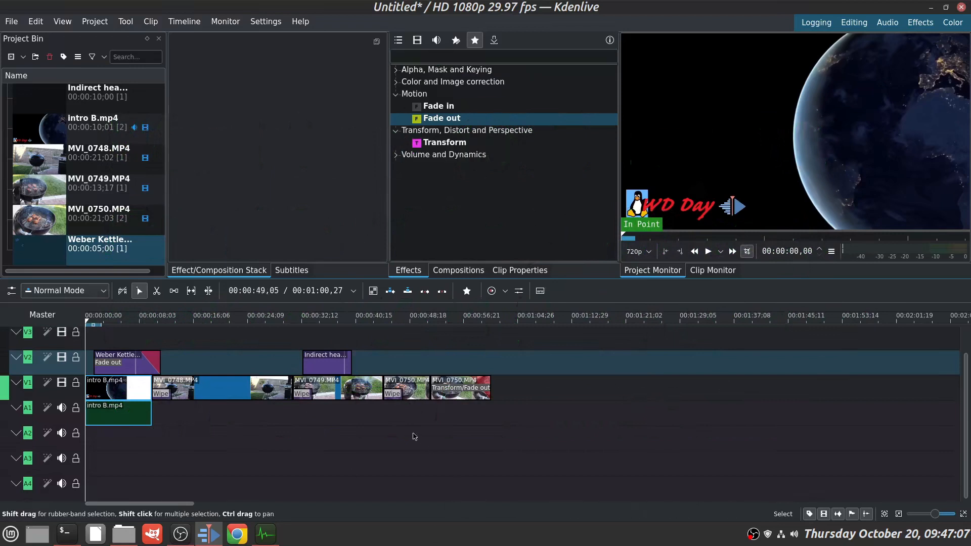
click(707, 251)
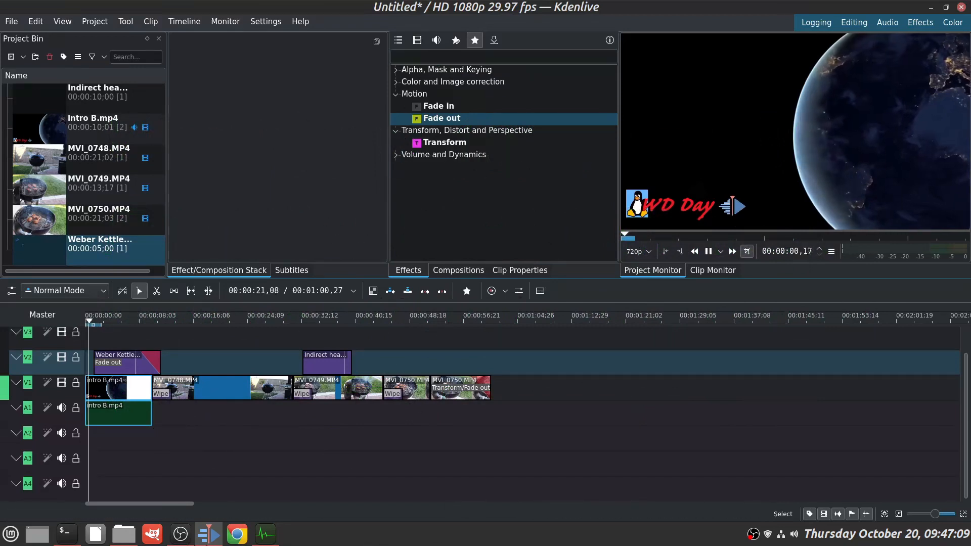